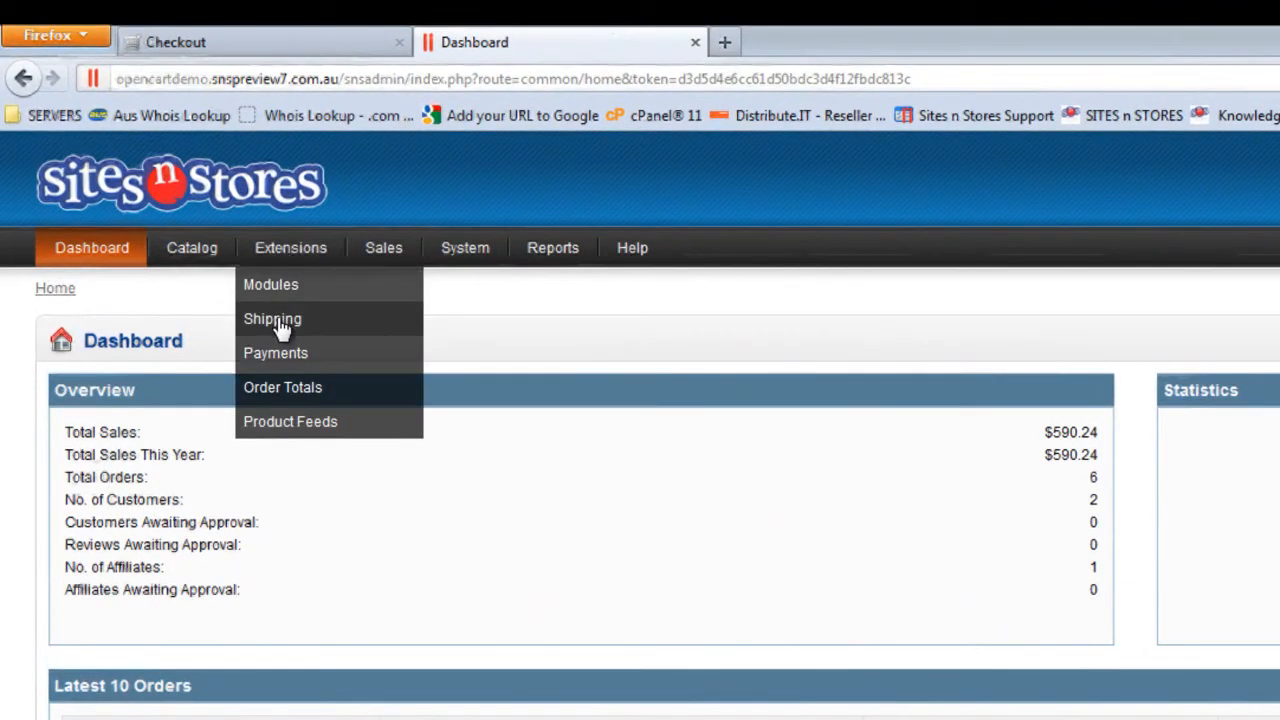
Go to the Extensions > Shipping page from the admin dashboard.
{"action": "left_click", "coordinate": [272, 318]}
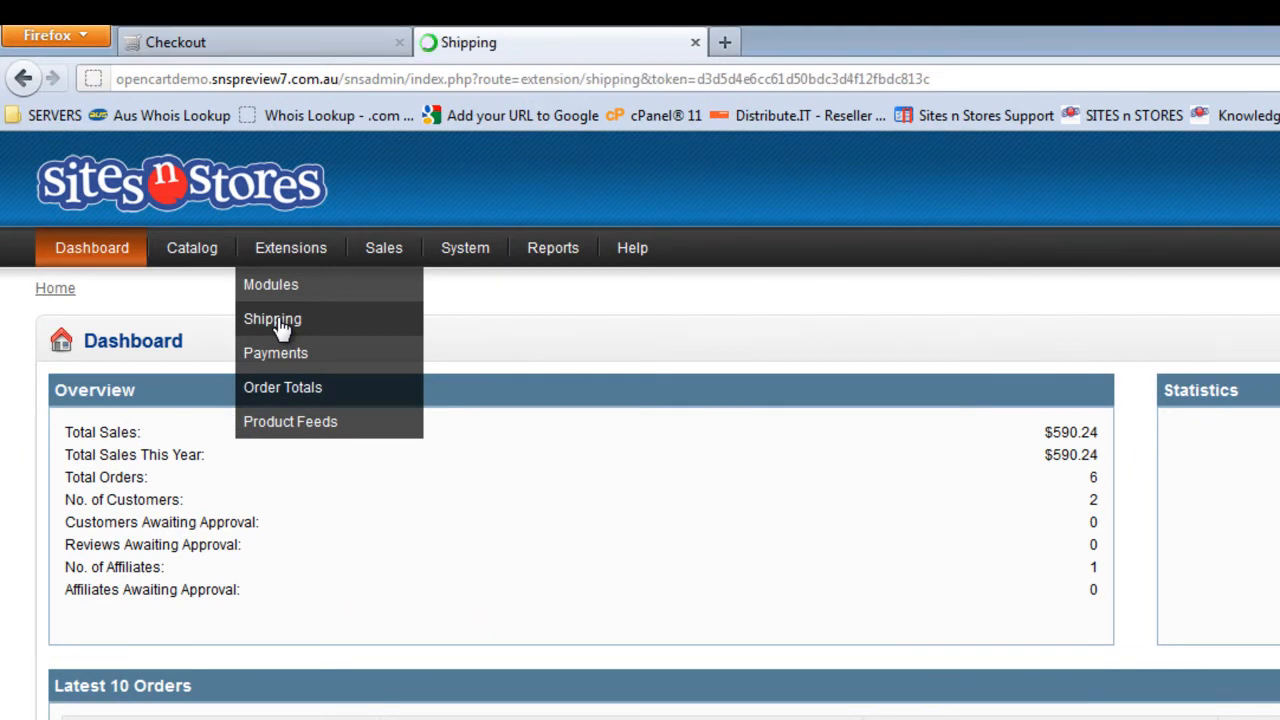
Load the shipping methods list and note the Free Shipping row is Disabled with an Install link.
{"action": "left_click", "coordinate": [272, 318]}
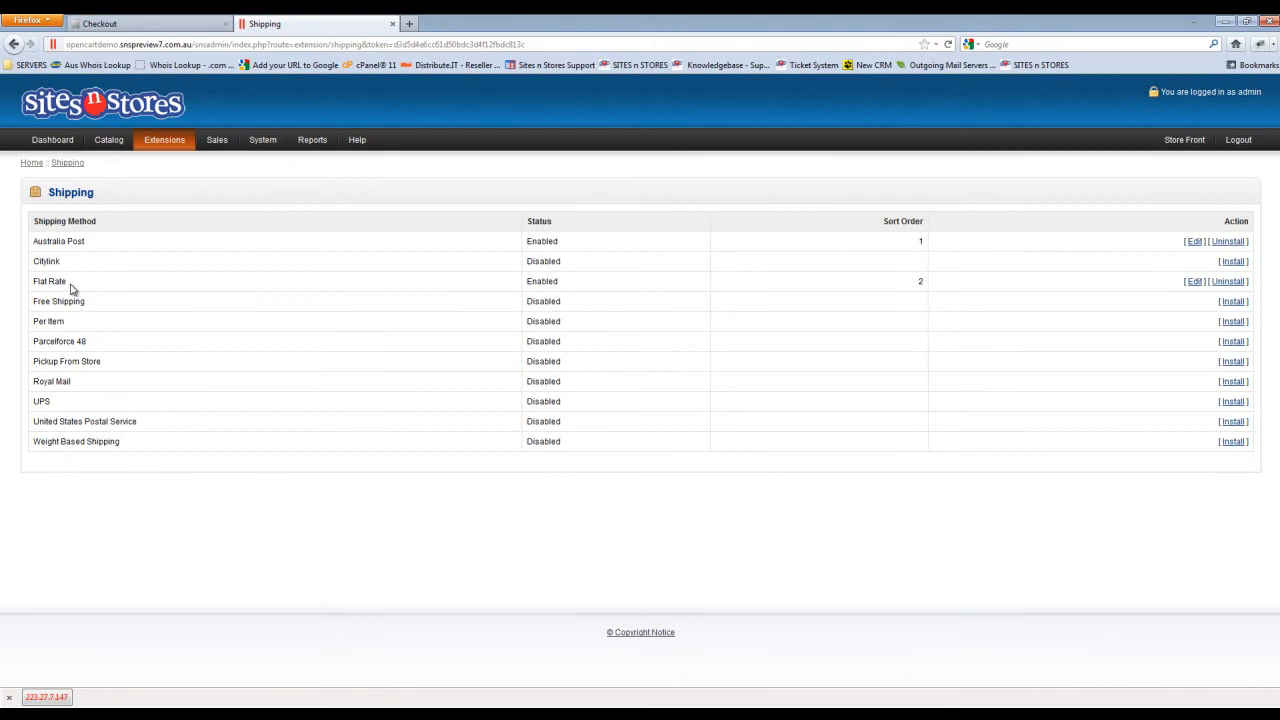
{"action": "double_click", "coordinate": [40, 301]}
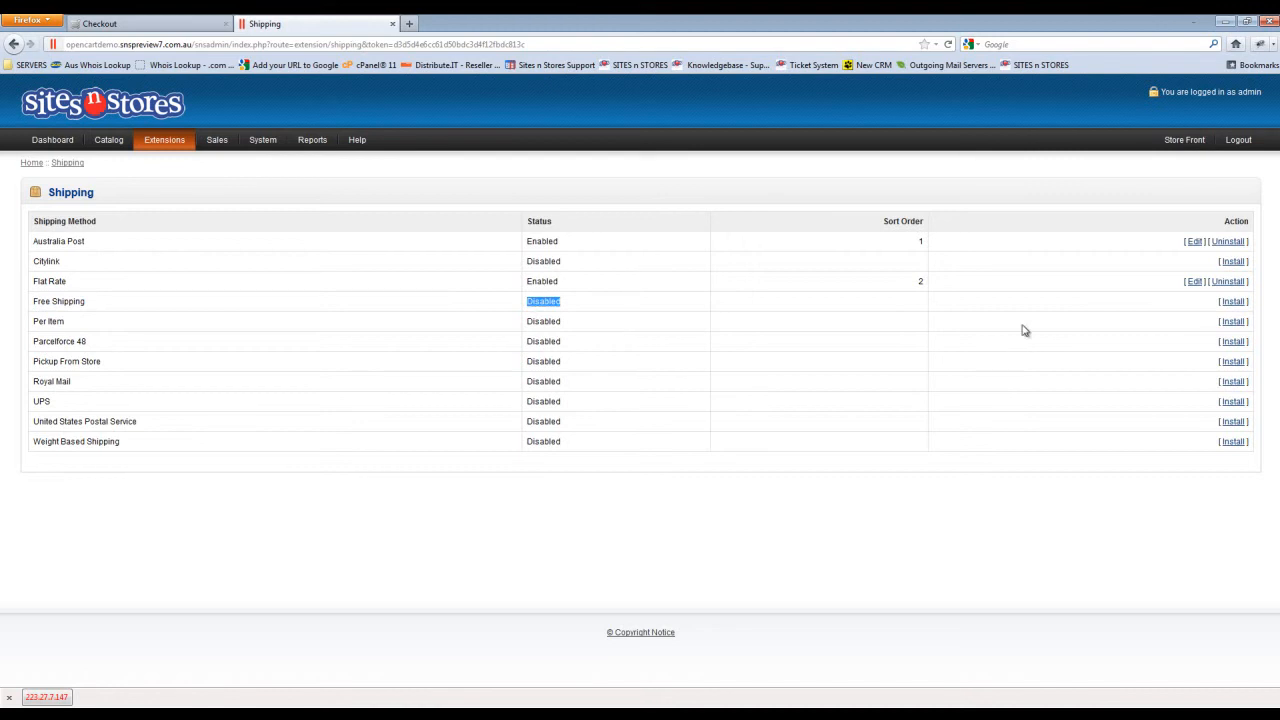
{"action": "mouse_move", "coordinate": [1233, 301]}
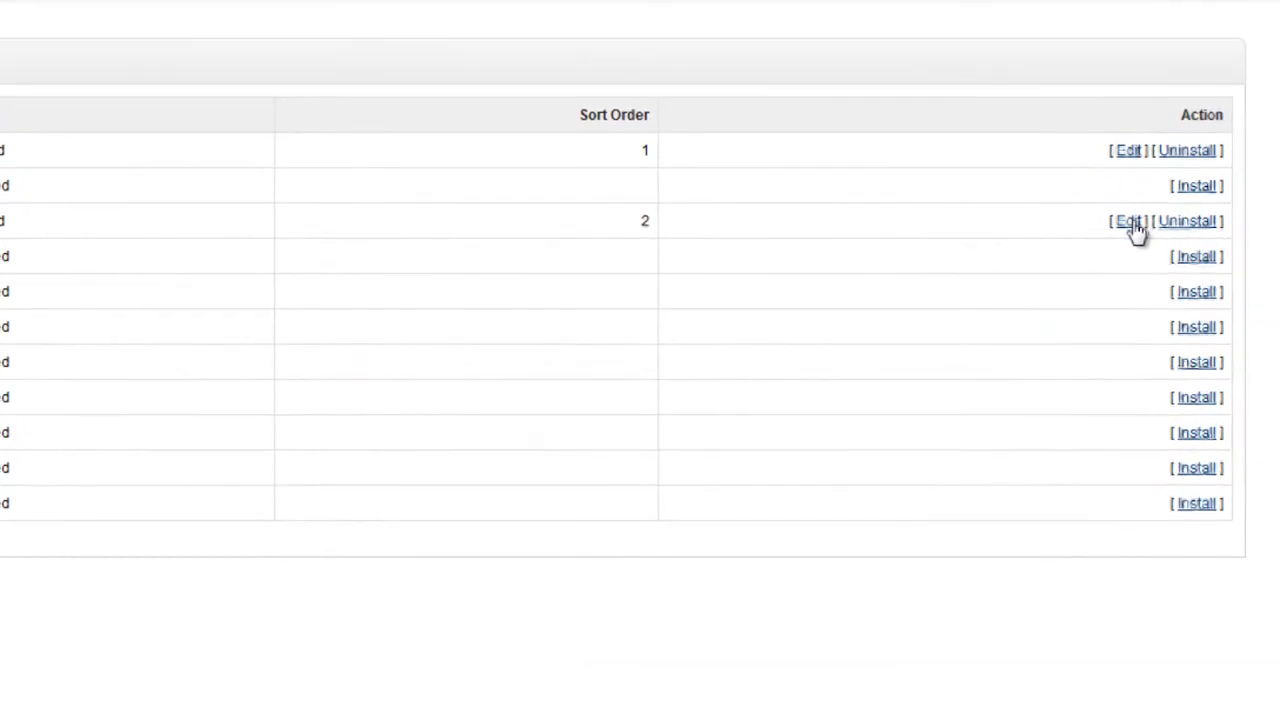
{"action": "mouse_move", "coordinate": [1196, 256]}
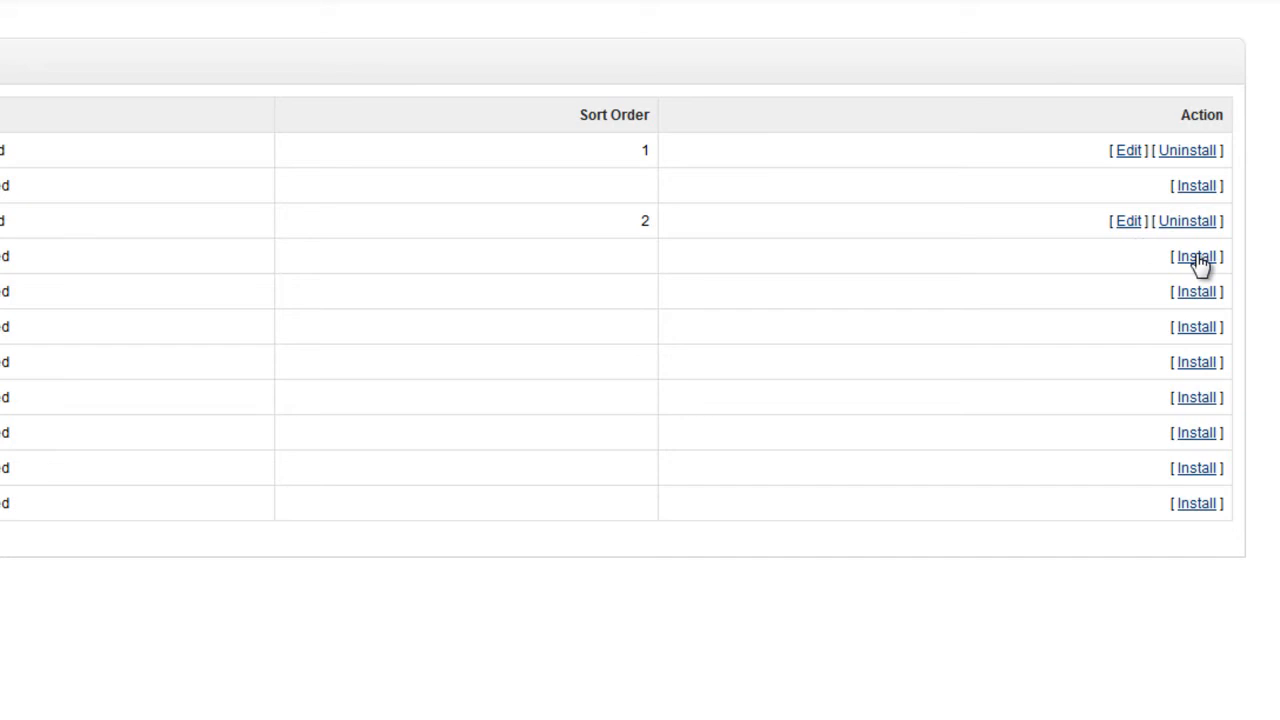
{"action": "mouse_move", "coordinate": [595, 273]}
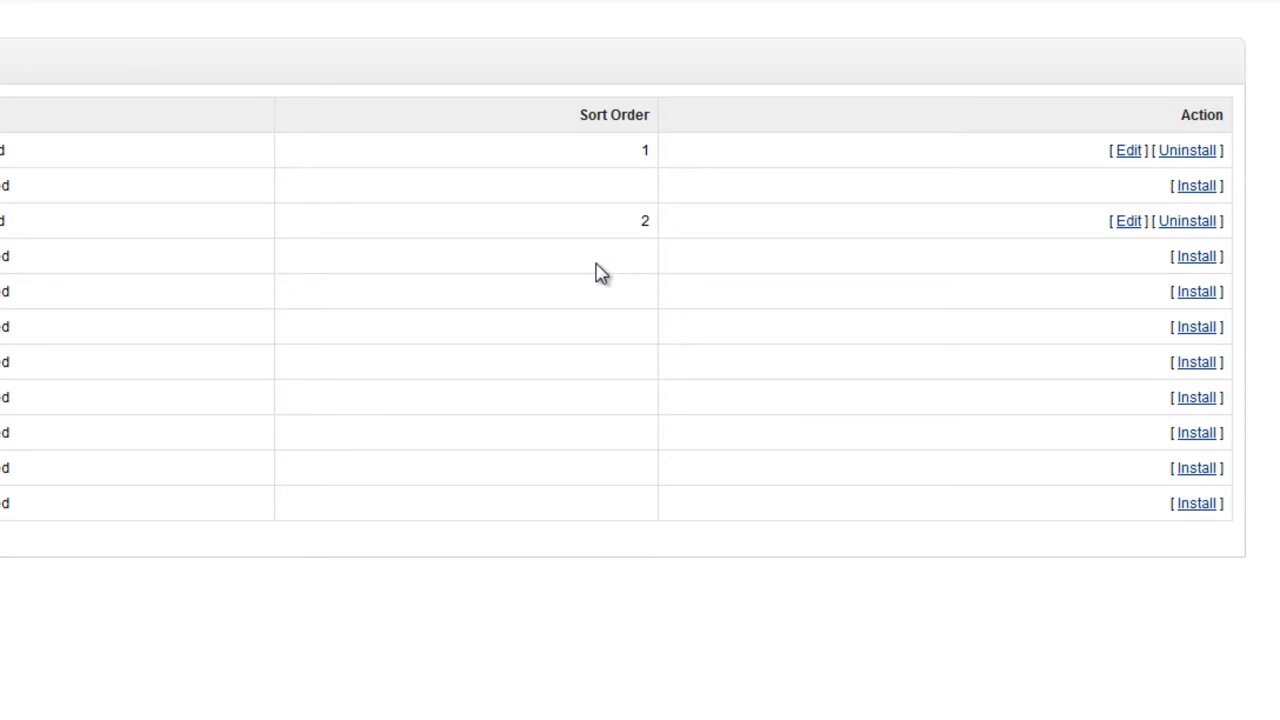
Install Free Shipping and go into its Edit settings page.
{"action": "left_click", "coordinate": [1196, 256]}
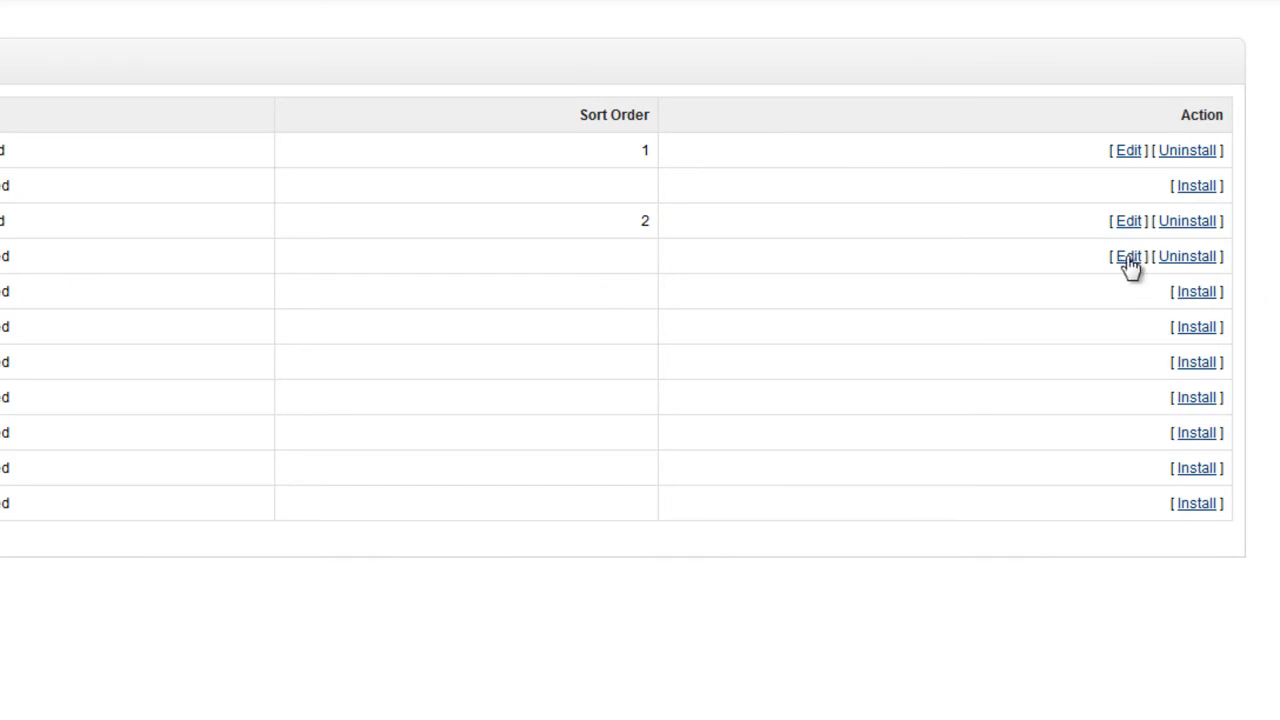
{"action": "mouse_move", "coordinate": [1128, 262]}
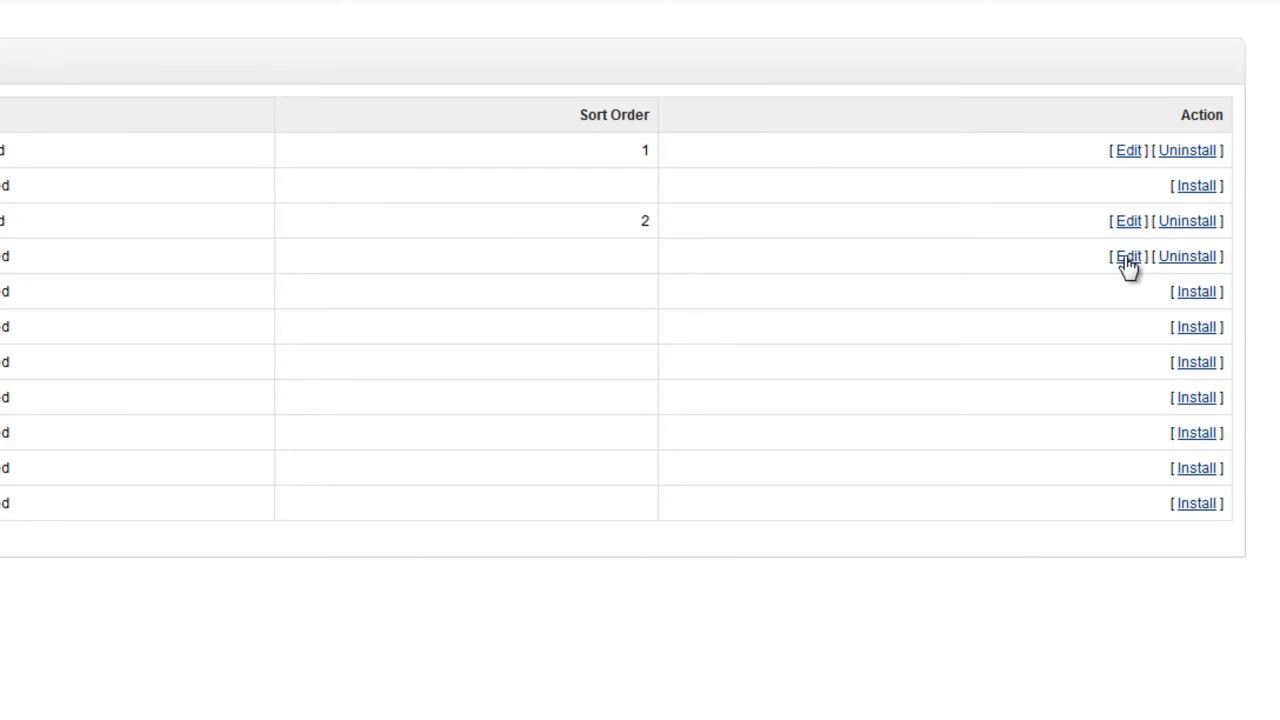
{"action": "left_click", "coordinate": [1127, 256]}
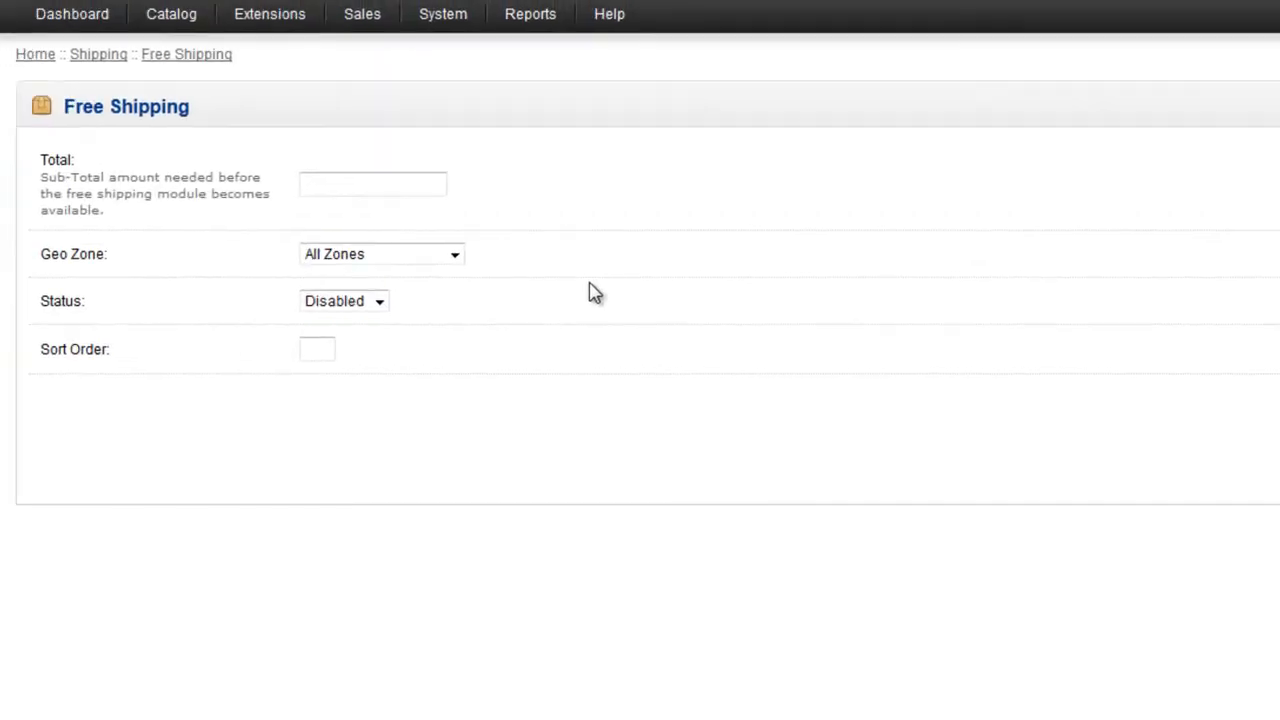
Review the minimum Total field and the Geo Zone choices, currently All Zones.
{"action": "left_click", "coordinate": [372, 184]}
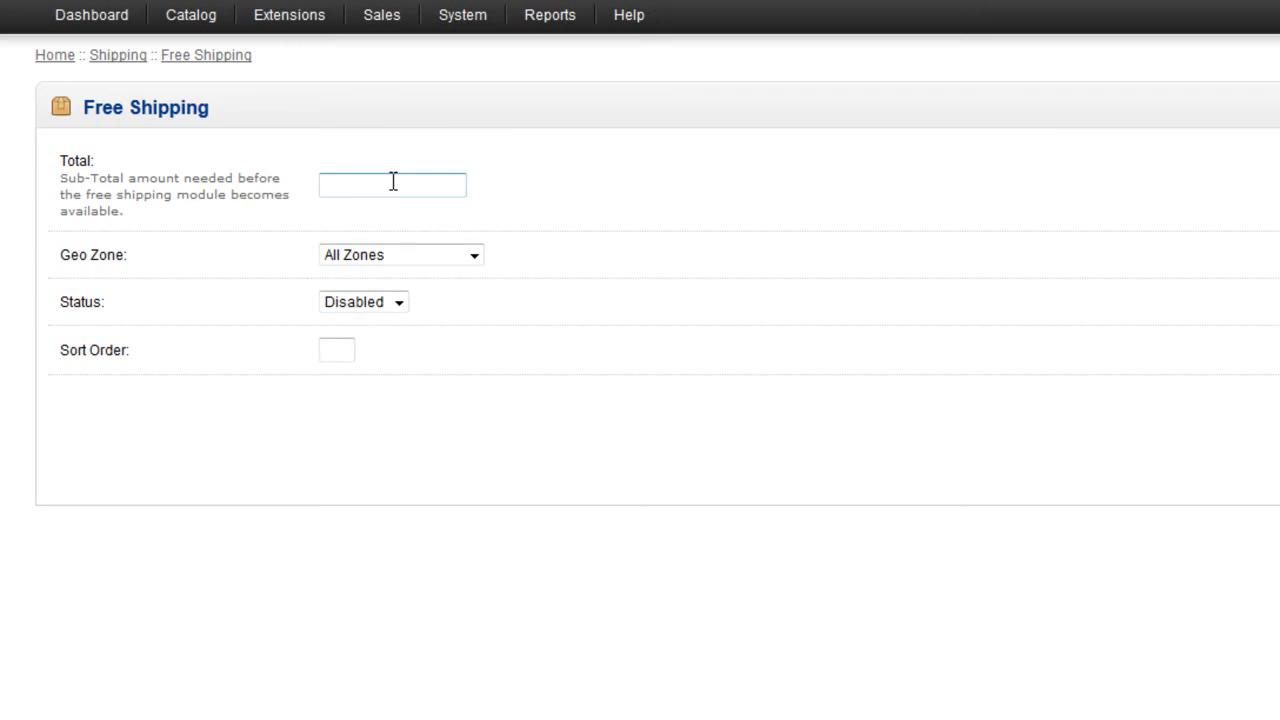
{"action": "left_click", "coordinate": [392, 185]}
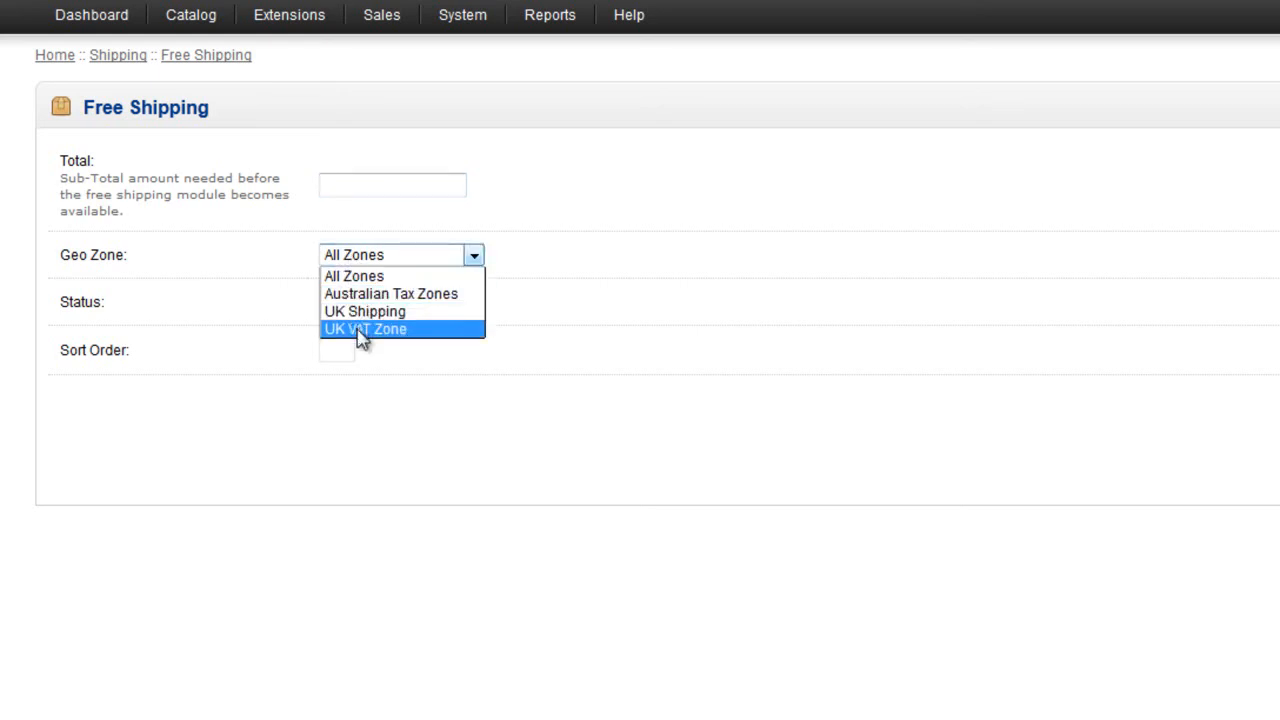
{"action": "mouse_move", "coordinate": [390, 293]}
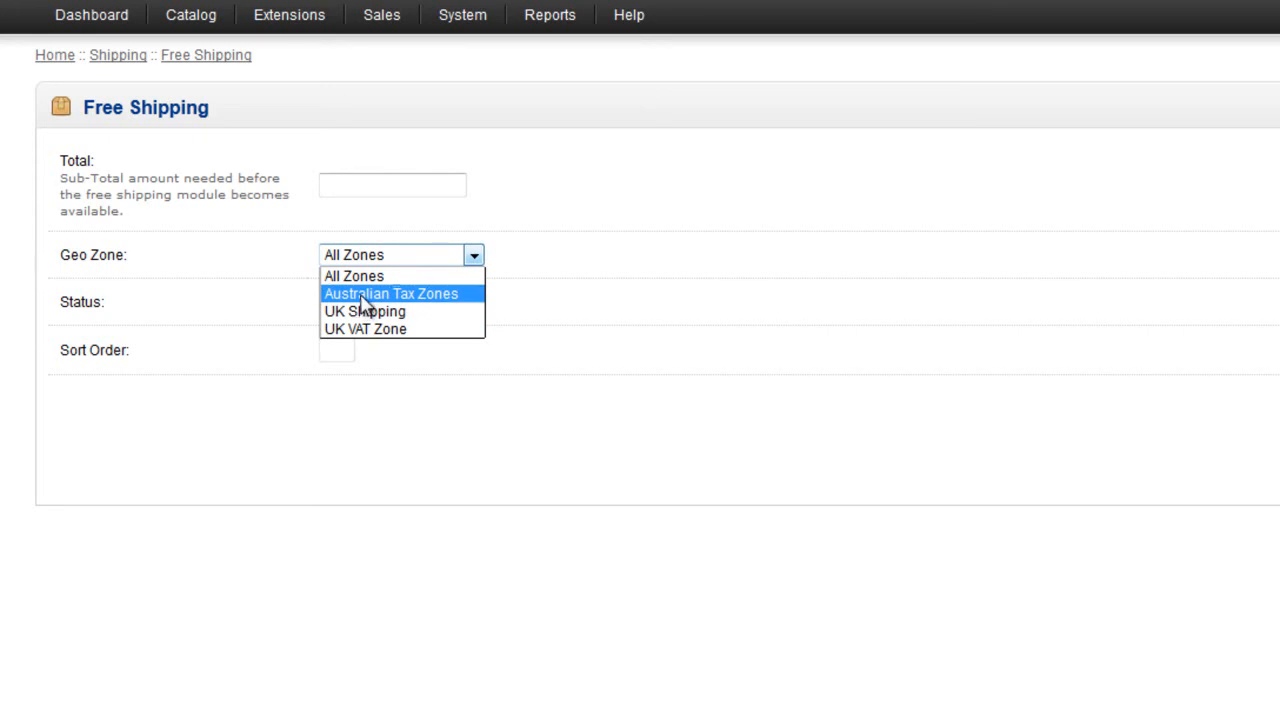
Set Geo Zone to Australian Tax Zones, Status Enabled and Sort Order 3.
{"action": "left_click", "coordinate": [390, 293]}
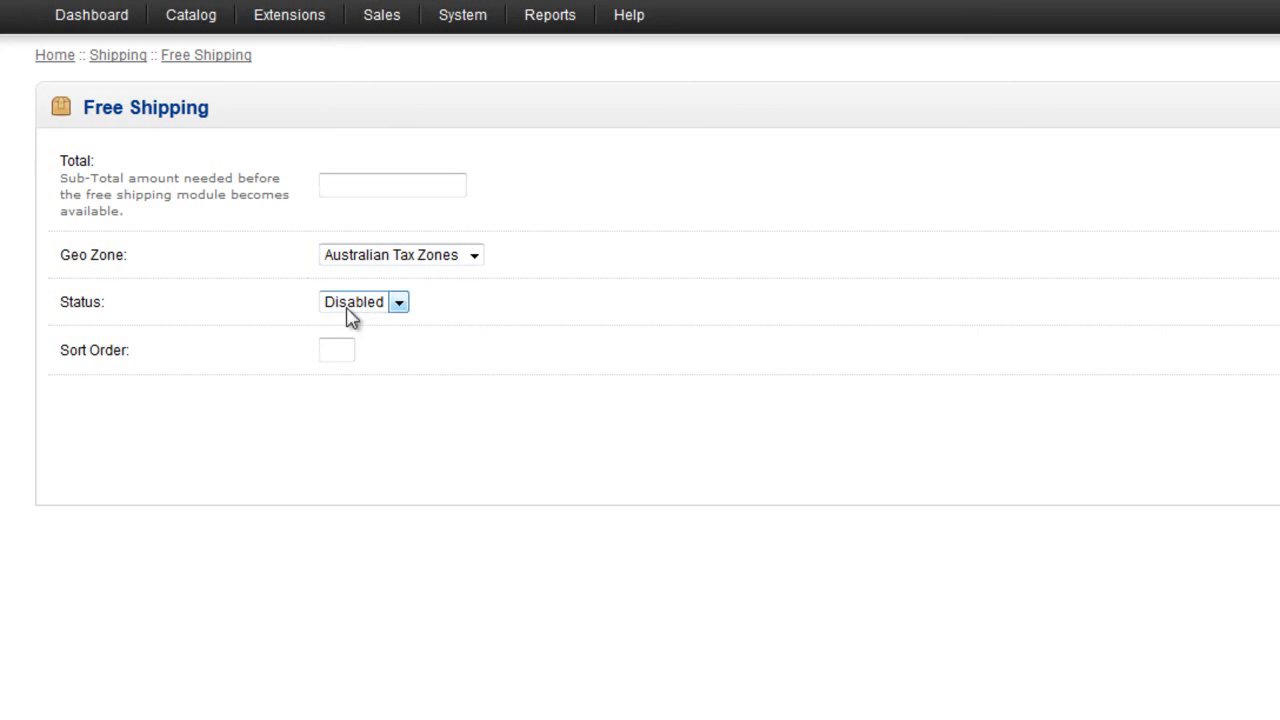
{"action": "left_click", "coordinate": [363, 301]}
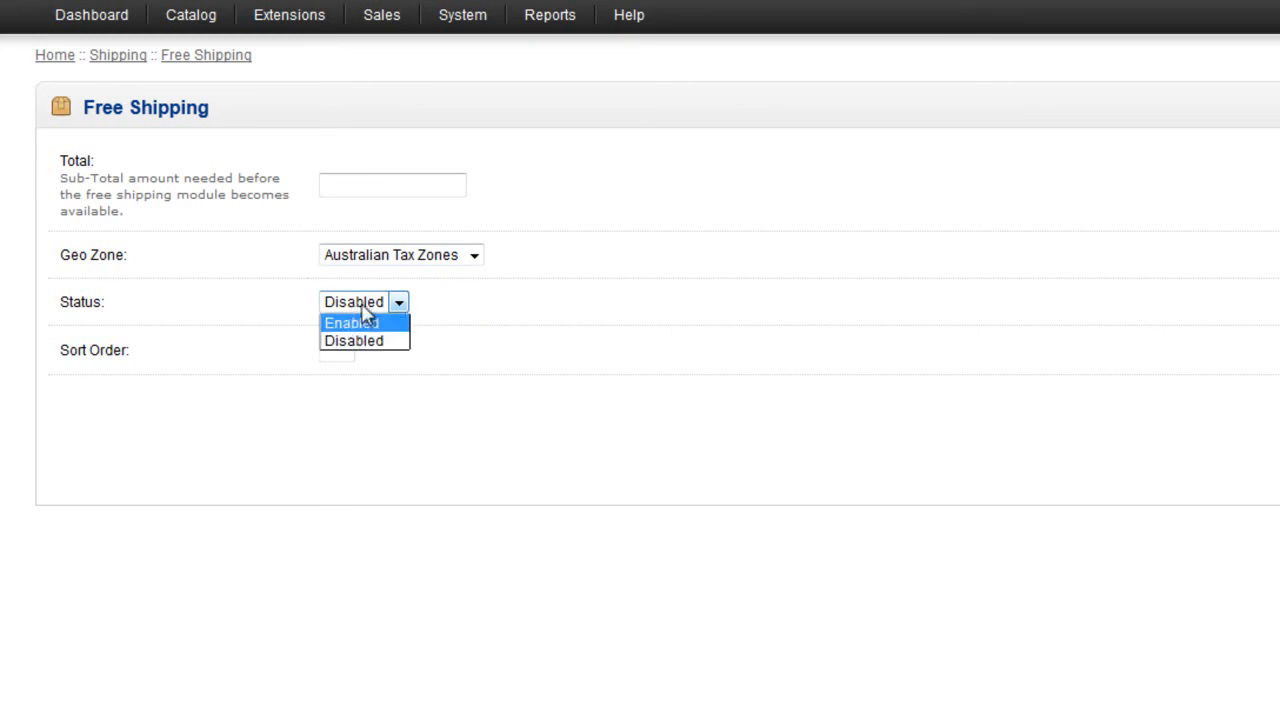
{"action": "left_click", "coordinate": [350, 322]}
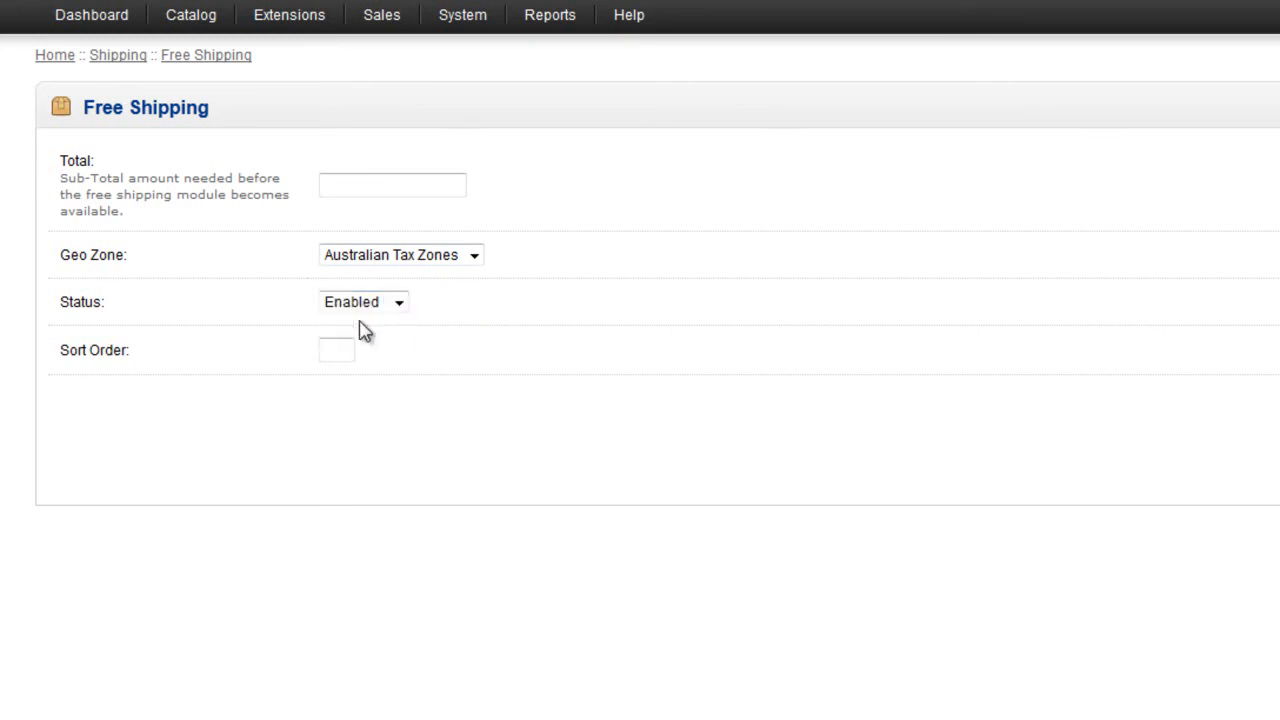
{"action": "left_click", "coordinate": [337, 350]}
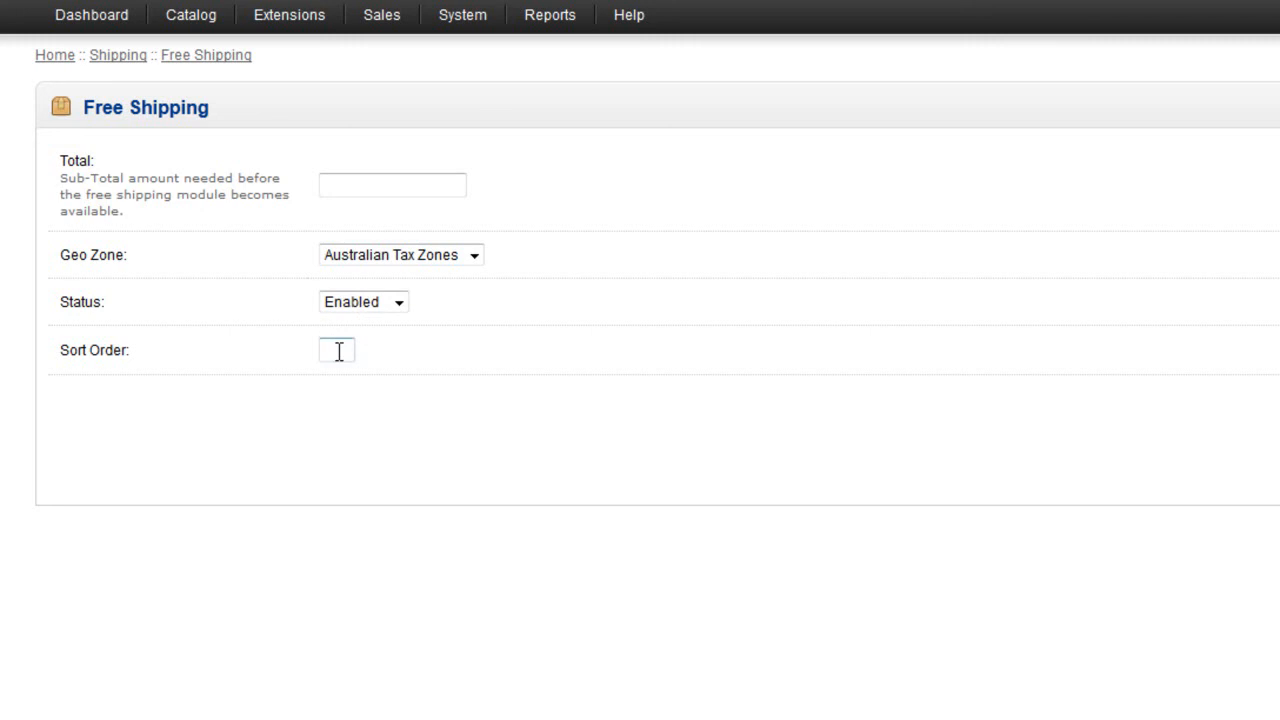
{"action": "mouse_move", "coordinate": [868, 281]}
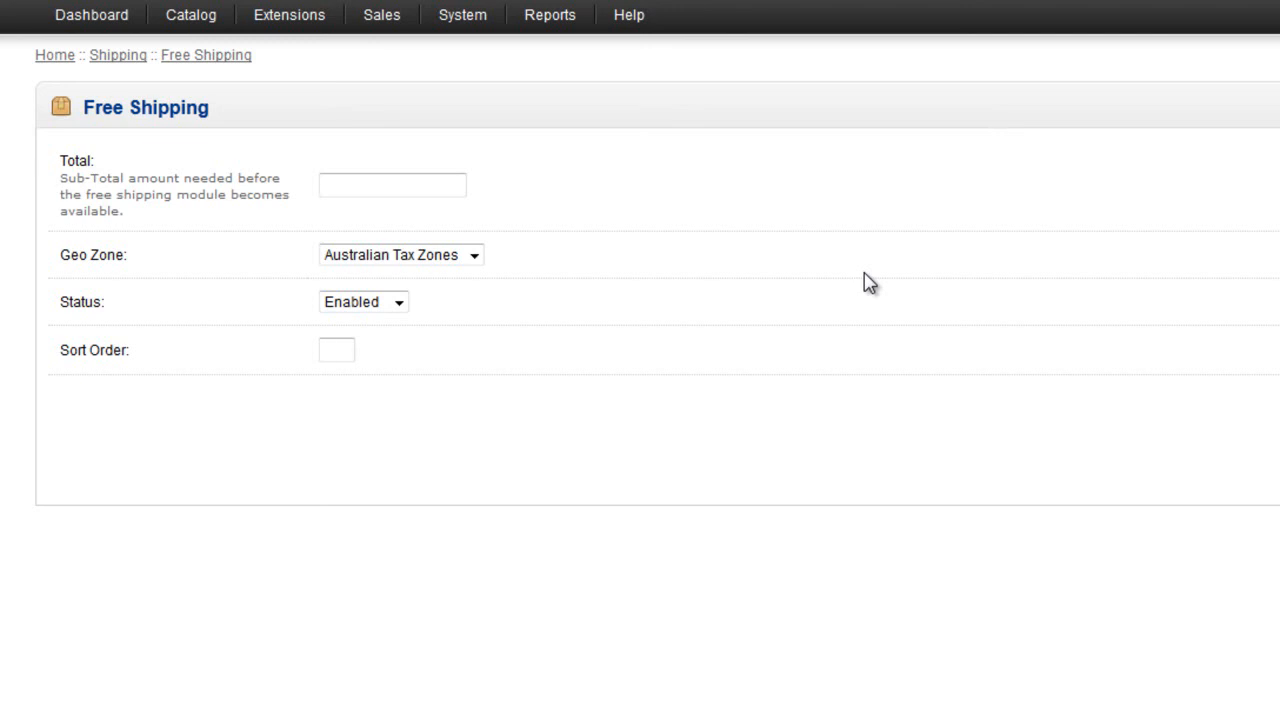
{"action": "type", "text": "3"}
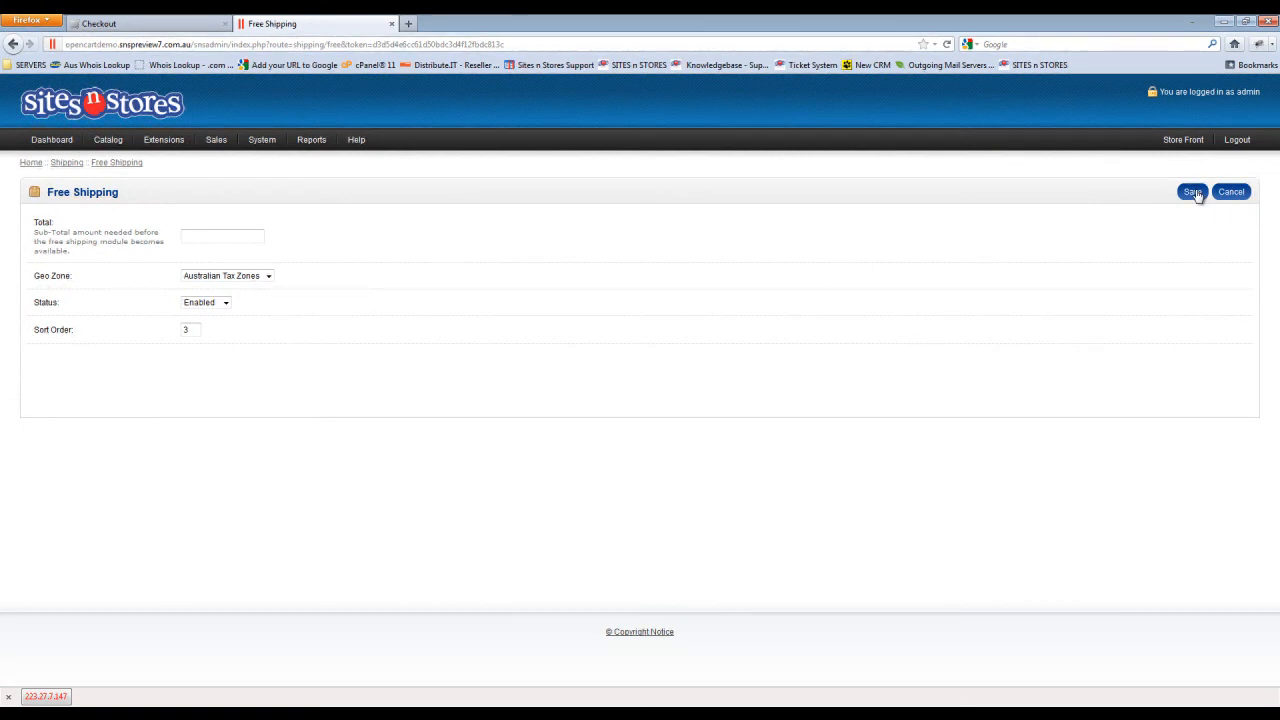
Save the settings; the Shipping list shows a success message and Free Shipping enabled with sort order 3.
{"action": "left_click", "coordinate": [1191, 191]}
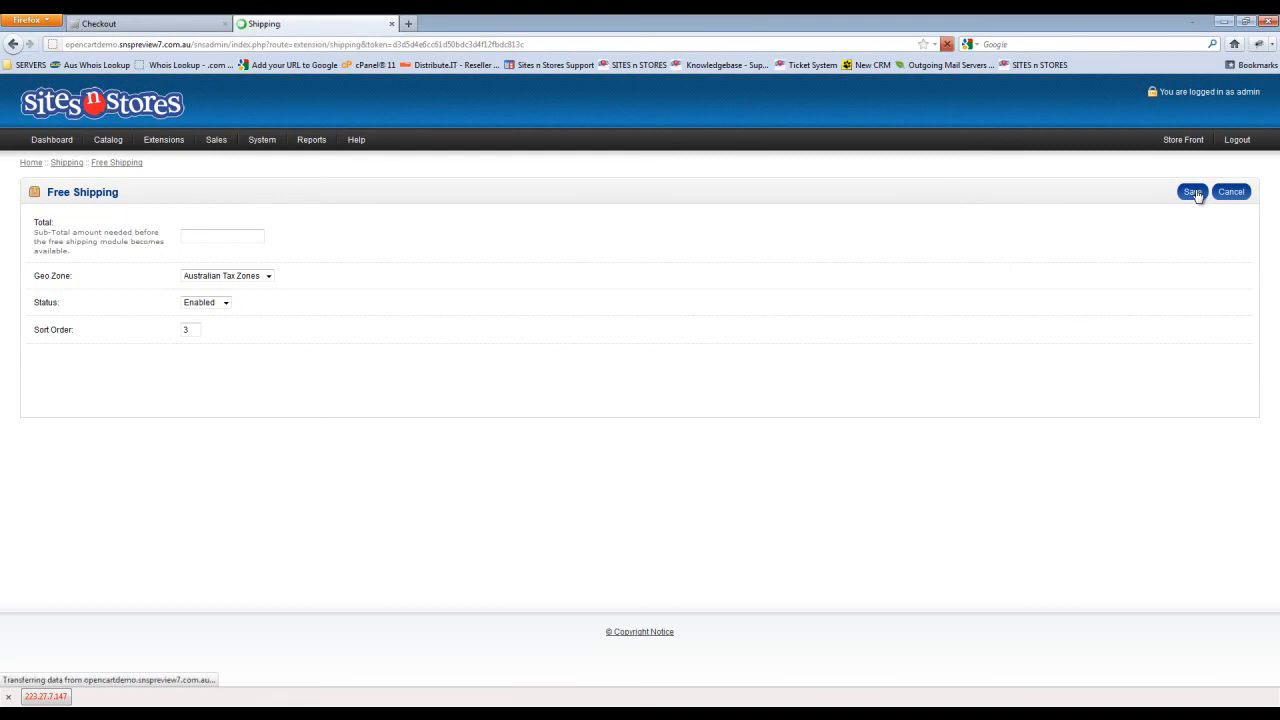
{"action": "left_click", "coordinate": [1191, 192]}
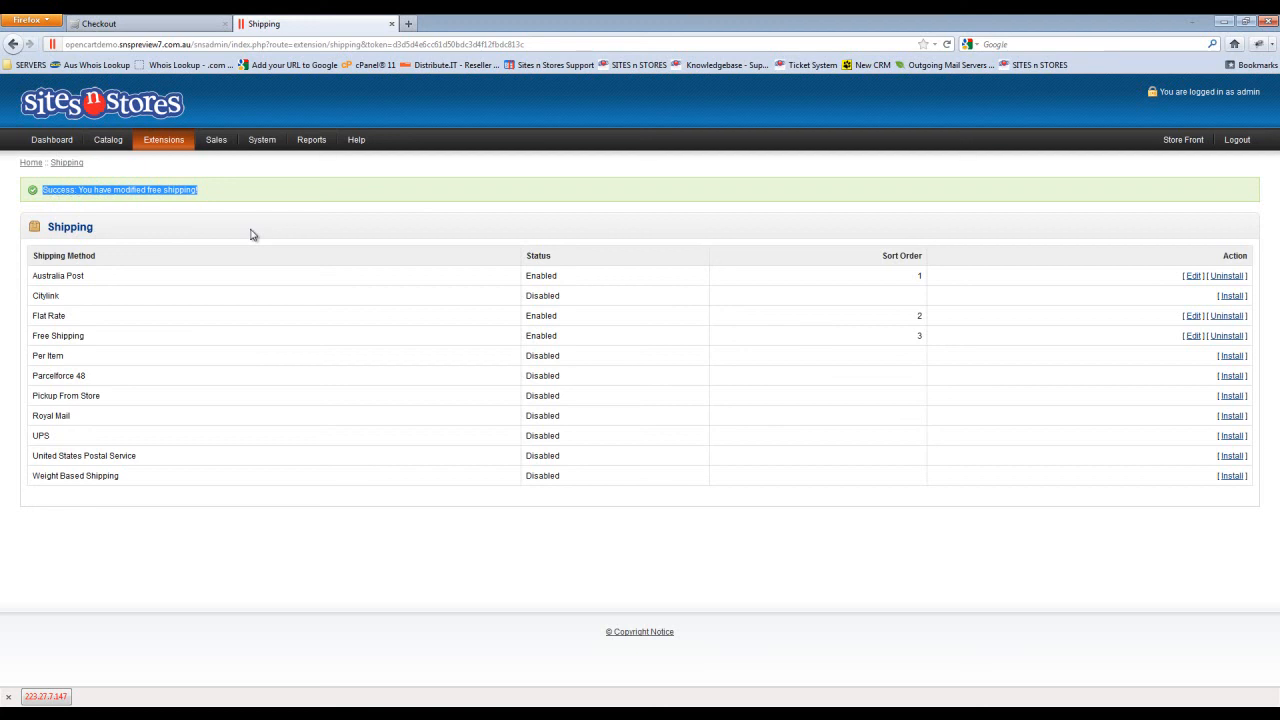
{"action": "mouse_move", "coordinate": [595, 571]}
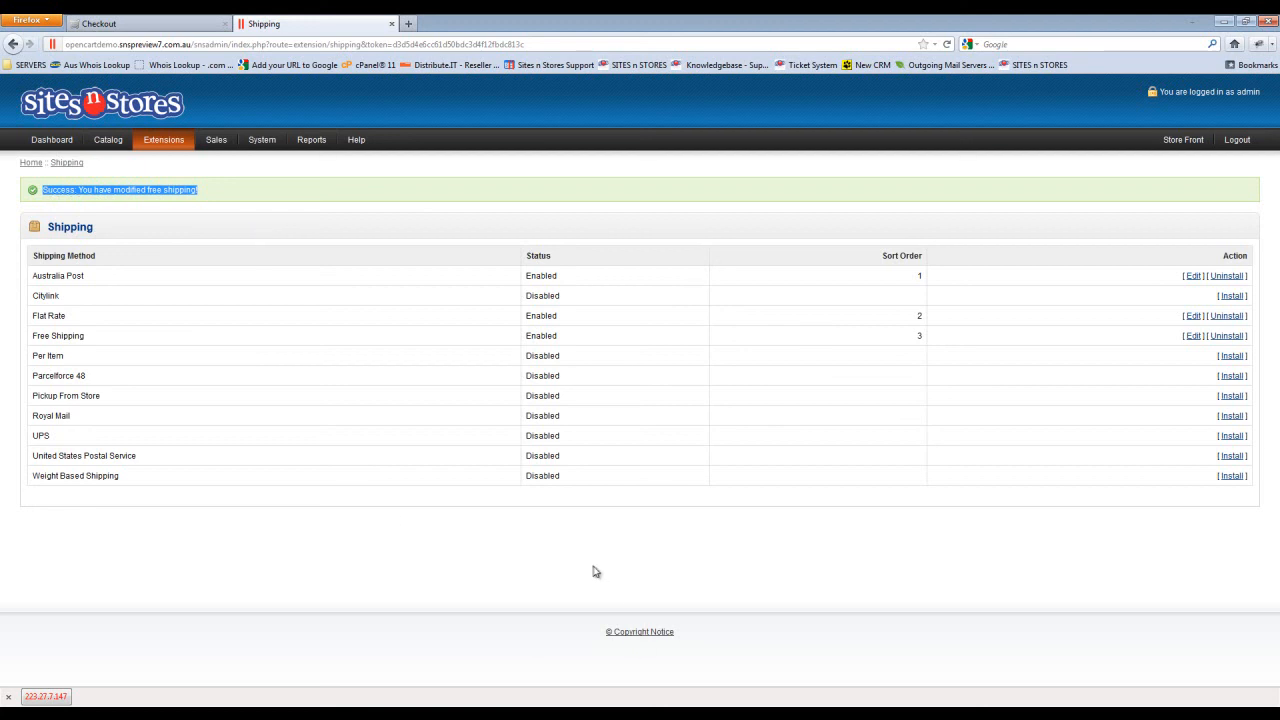